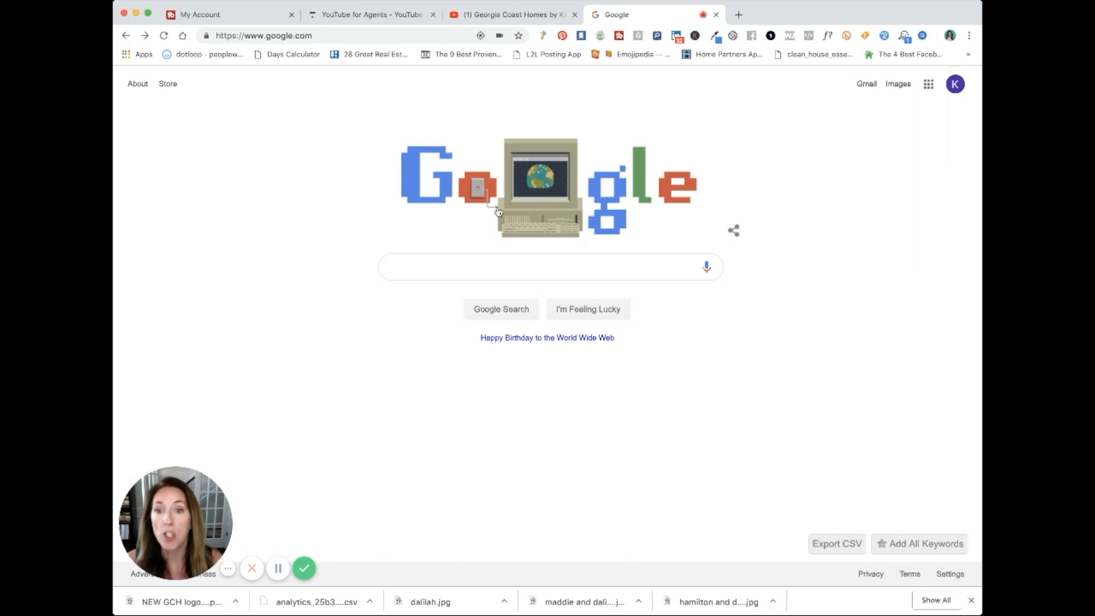
Step: Search Google for 'relocating to san antonio' from the 'relocati' autocomplete suggestion
{"action": "left_click", "coordinate": [550, 267]}
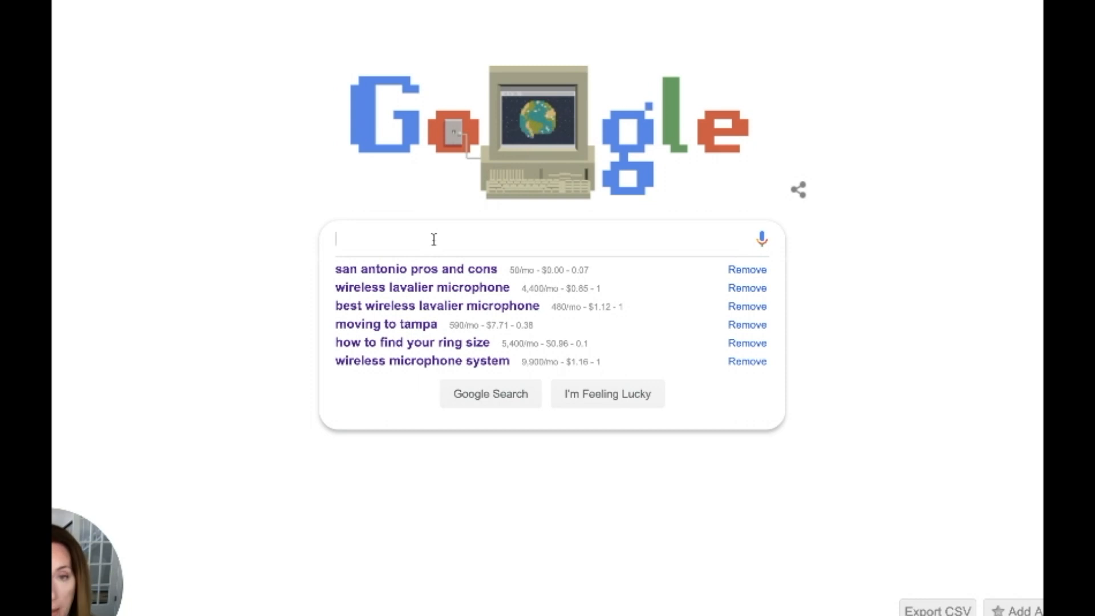
{"action": "type", "text": "relocati"}
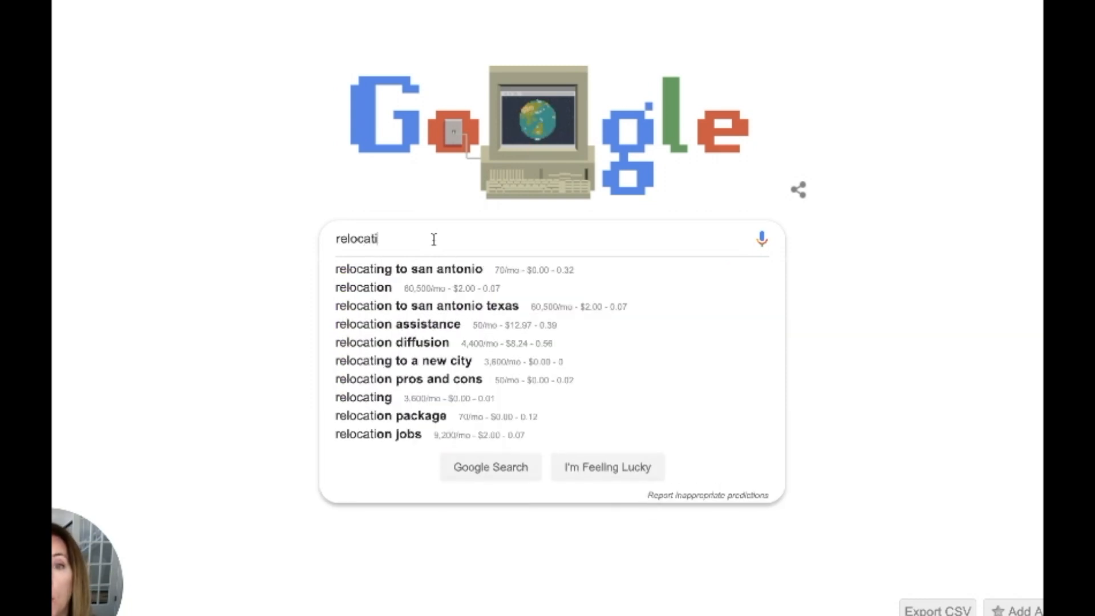
{"action": "left_click", "coordinate": [408, 269]}
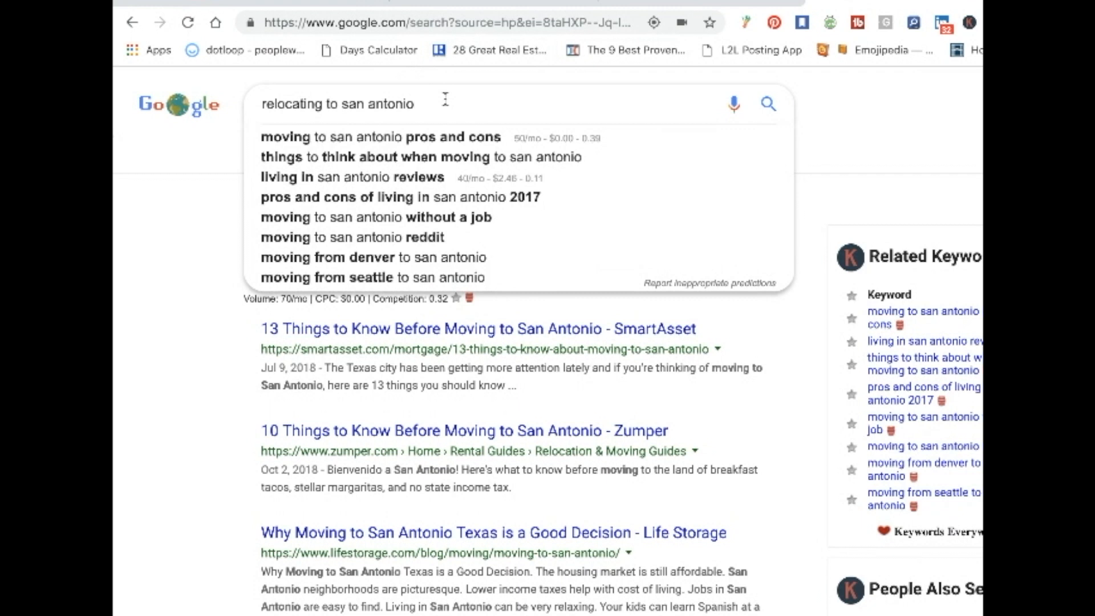
{"action": "mouse_move", "coordinate": [217, 160]}
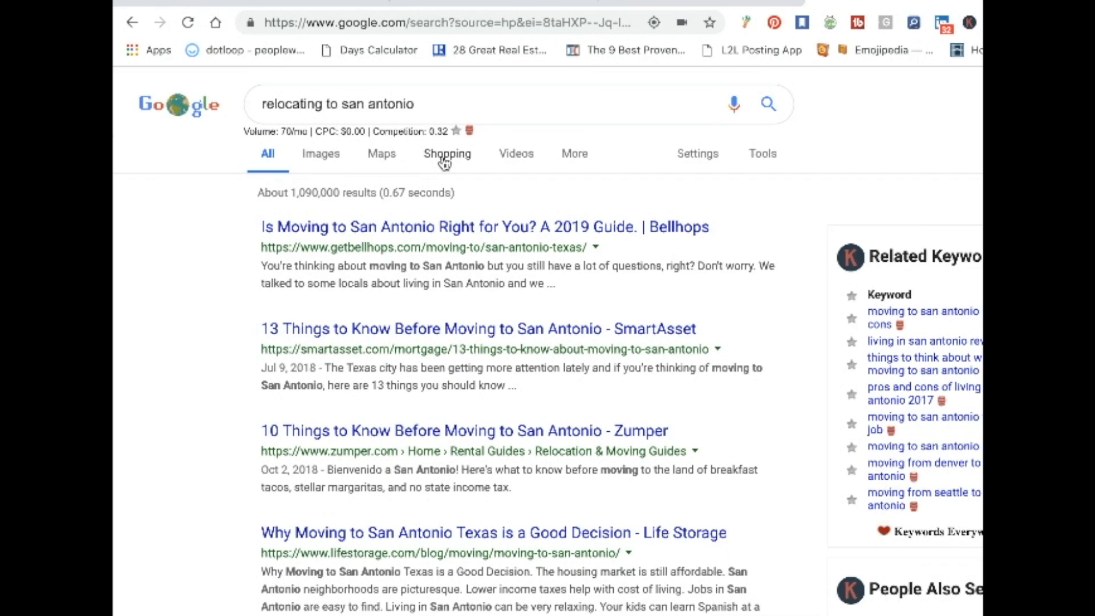
{"action": "scroll", "scroll_direction": "down", "scroll_amount": 3}
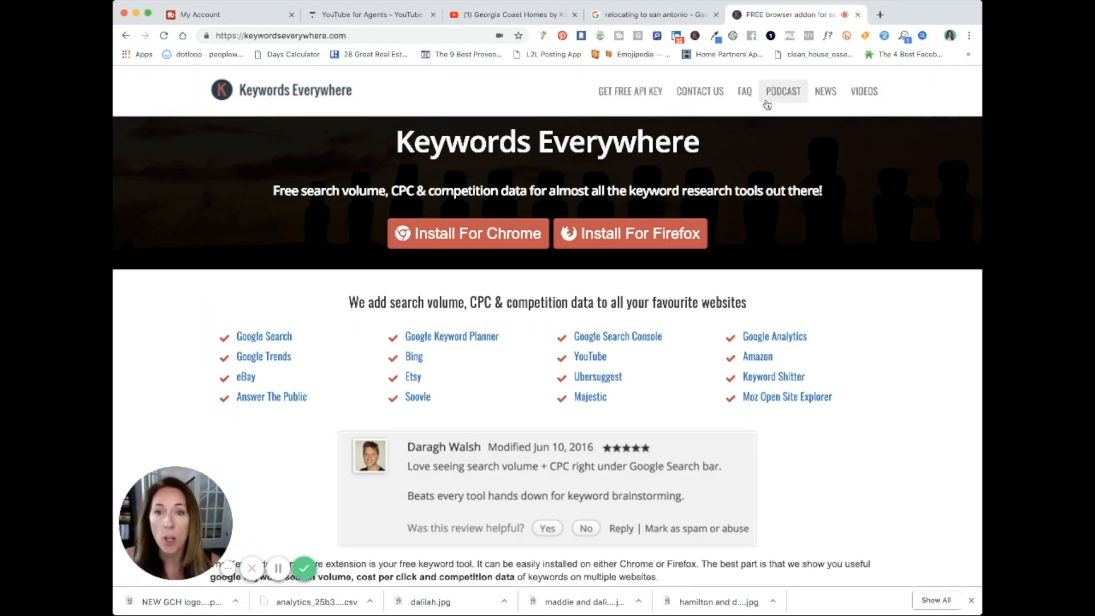
{"action": "mouse_move", "coordinate": [825, 91]}
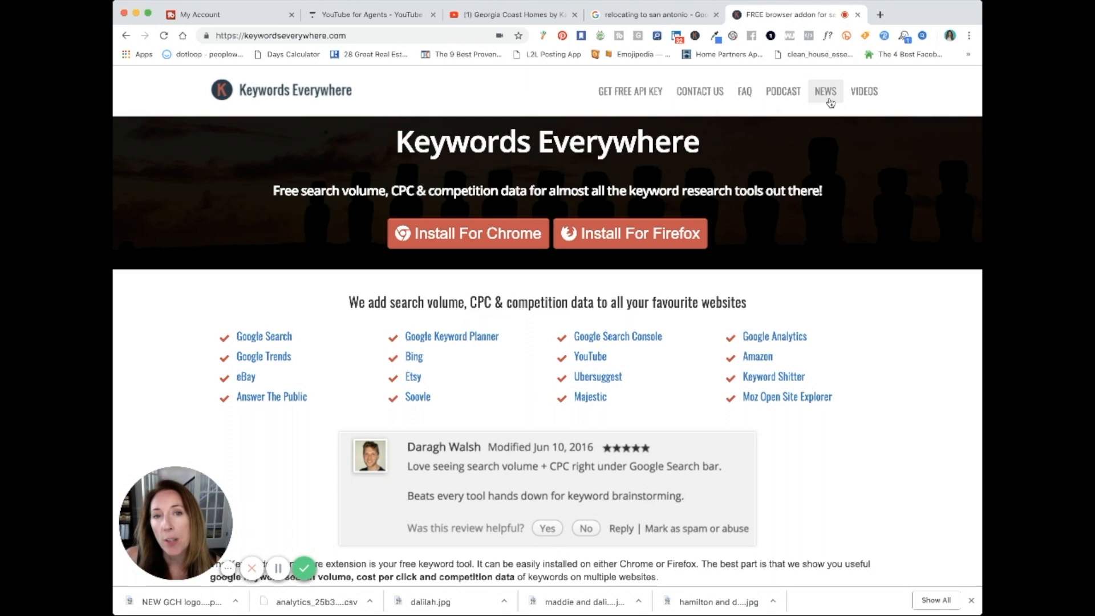
{"action": "mouse_move", "coordinate": [612, 155]}
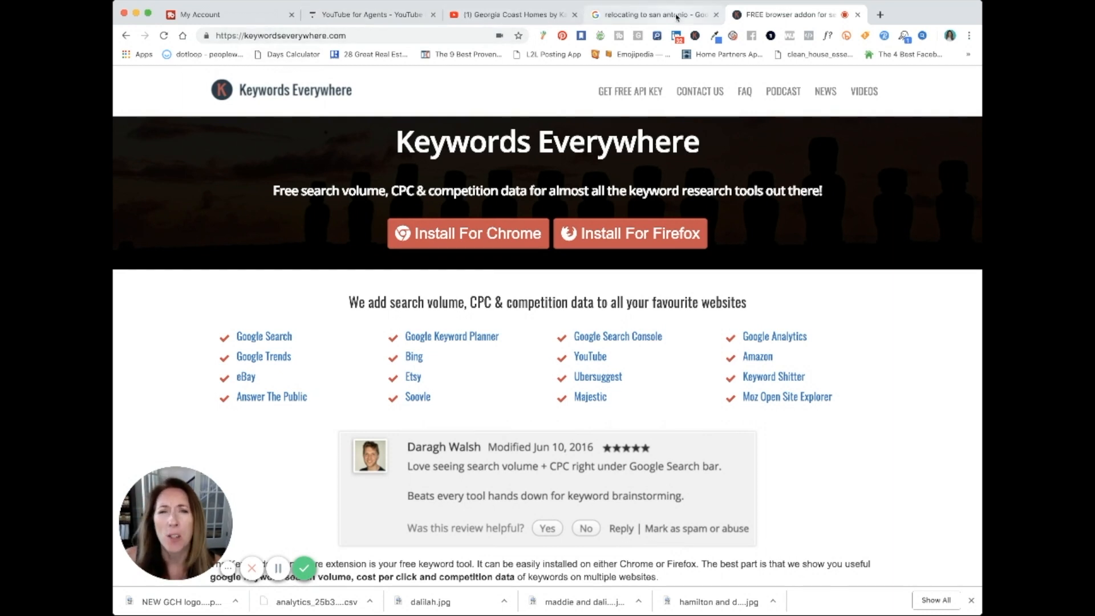
Step: Back on the results tab, search the related keyword 'moving to san antonio without a job'
{"action": "left_click", "coordinate": [653, 14]}
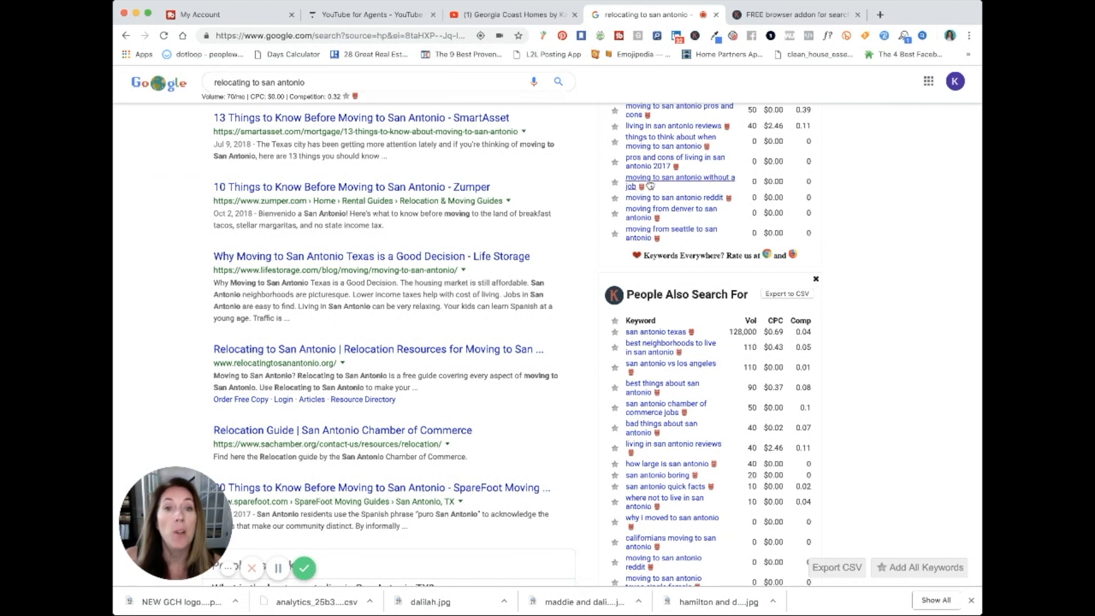
{"action": "left_click", "coordinate": [676, 180]}
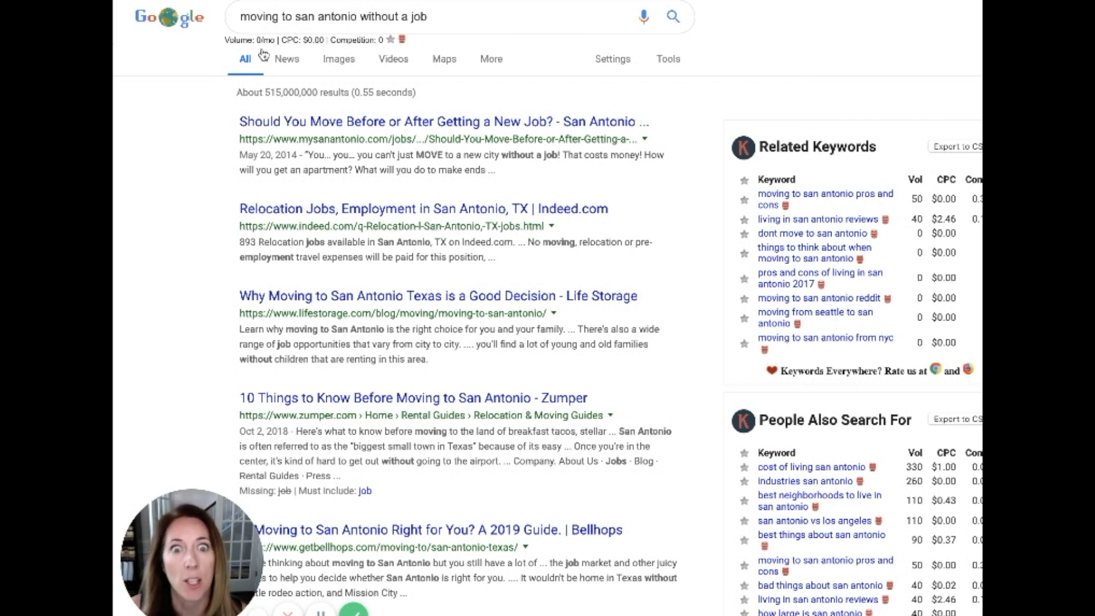
{"action": "mouse_move", "coordinate": [854, 166]}
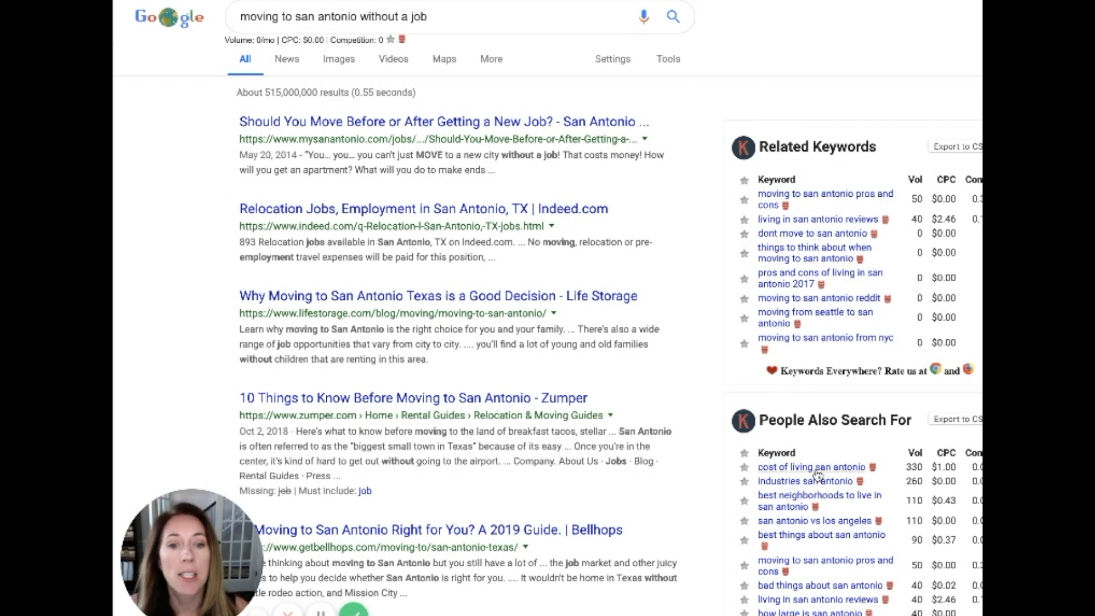
Step: Search the People Also Search For suggestion 'cost of living san antonio'
{"action": "left_click", "coordinate": [811, 466]}
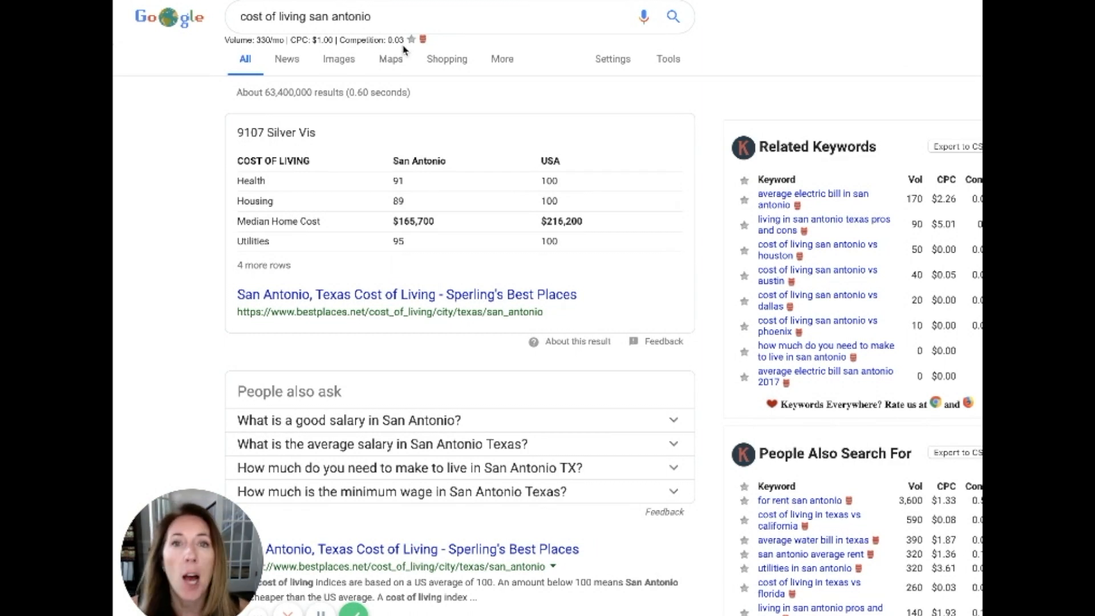
{"action": "mouse_move", "coordinate": [398, 53]}
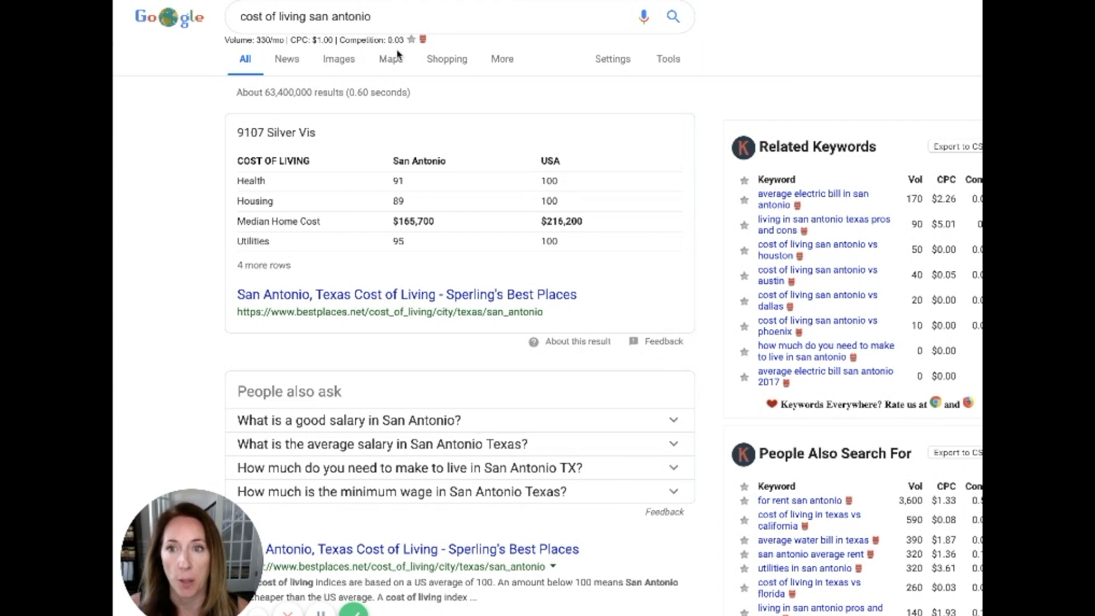
{"action": "mouse_move", "coordinate": [412, 81]}
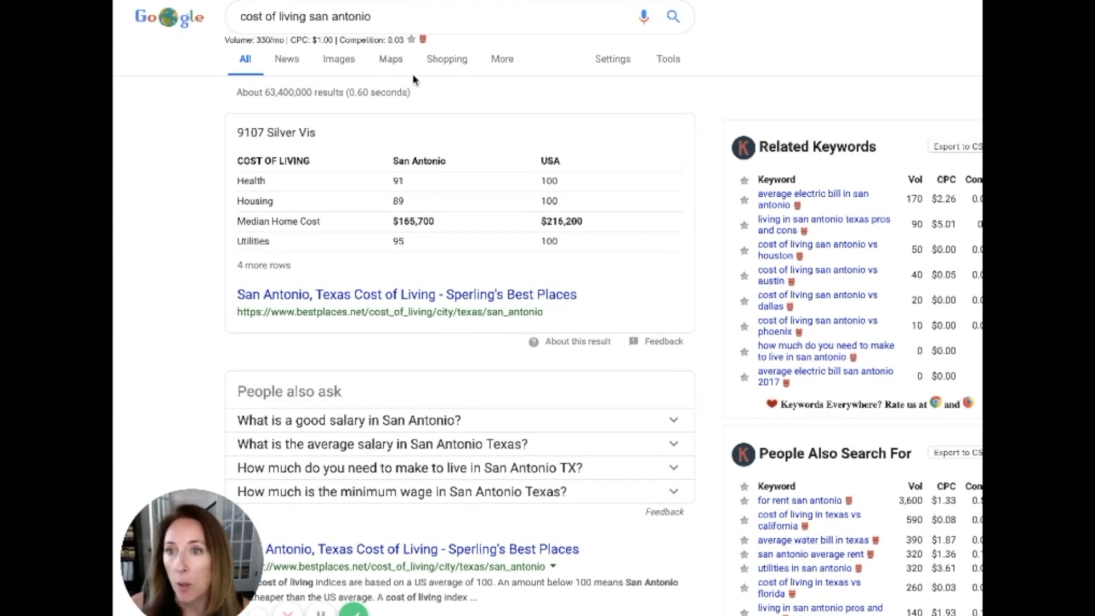
{"action": "mouse_move", "coordinate": [358, 96]}
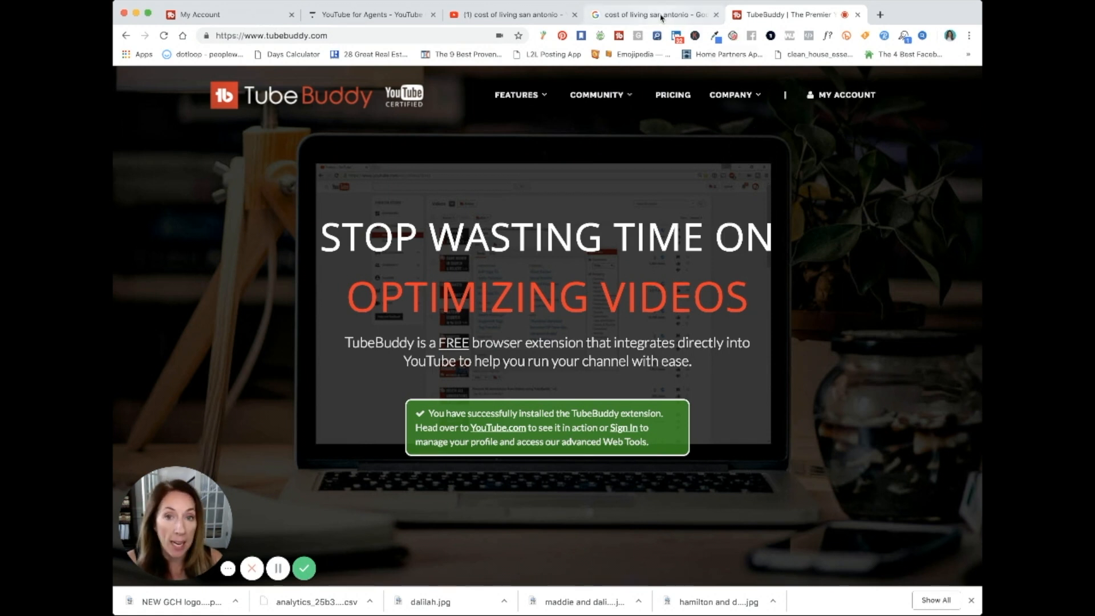
Step: Switch to the YouTube tab showing 'cost of living san antonio' results
{"action": "left_click", "coordinate": [510, 14]}
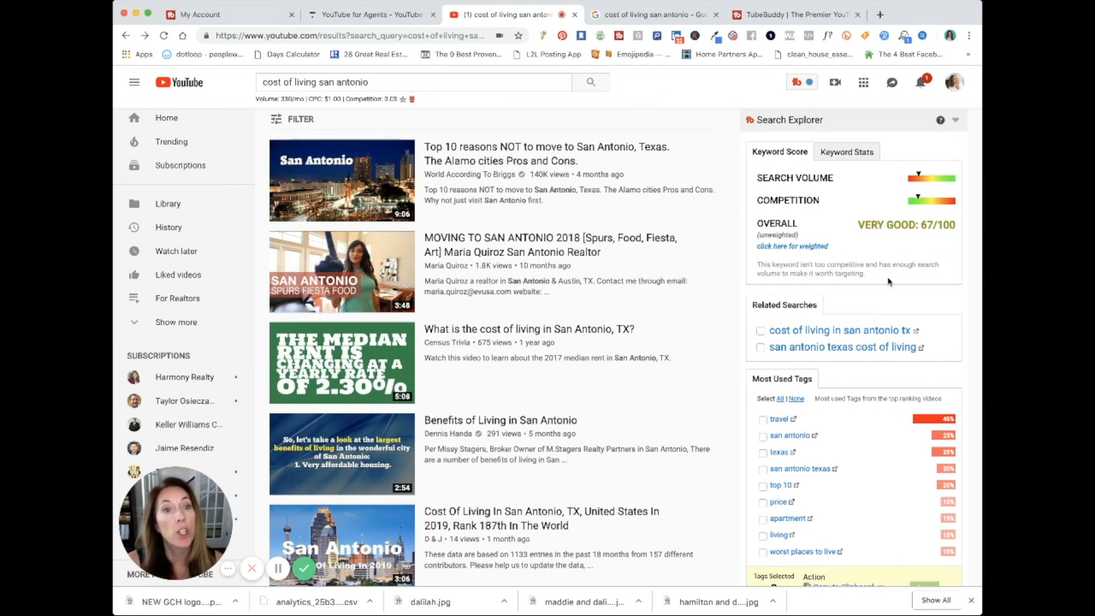
{"action": "mouse_move", "coordinate": [853, 251]}
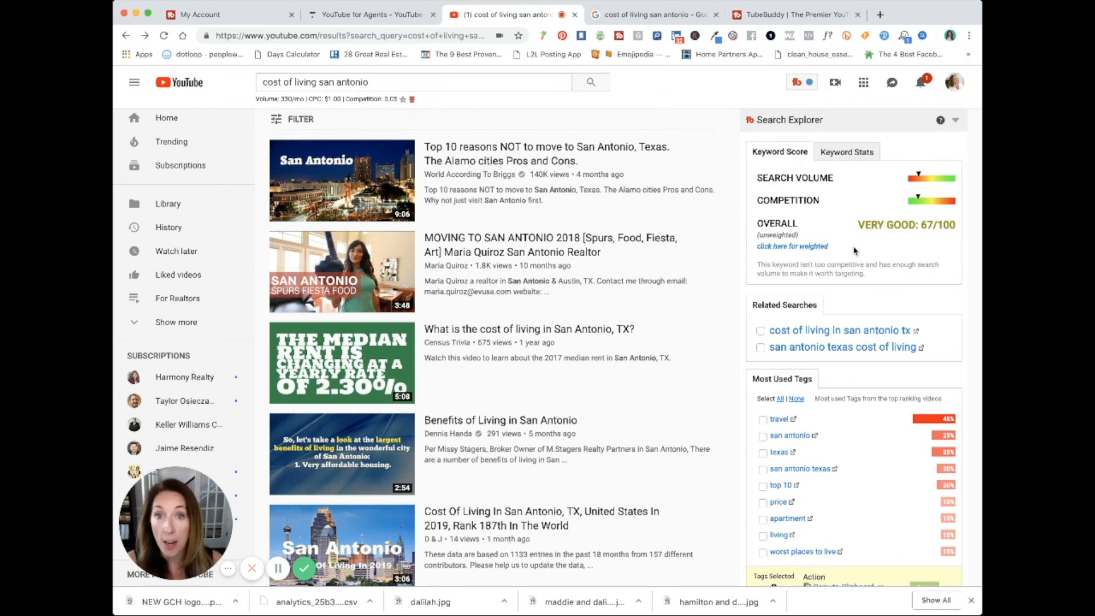
{"action": "mouse_move", "coordinate": [883, 223]}
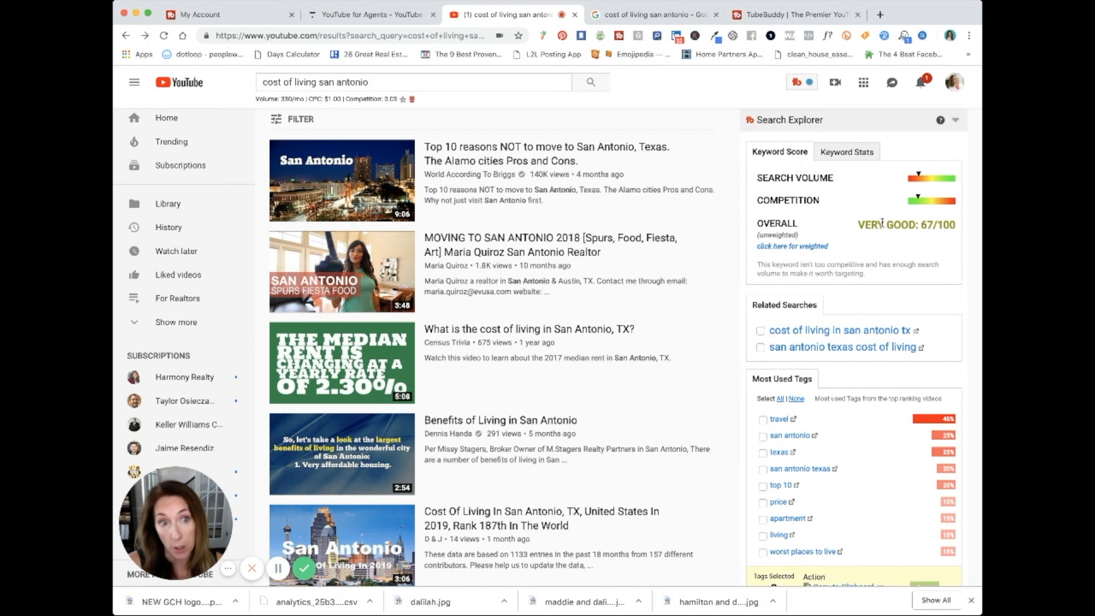
Step: Review Search Explorer keyword stats (most views 2,695,439), then return to the 67/100 score
{"action": "left_click", "coordinate": [846, 151]}
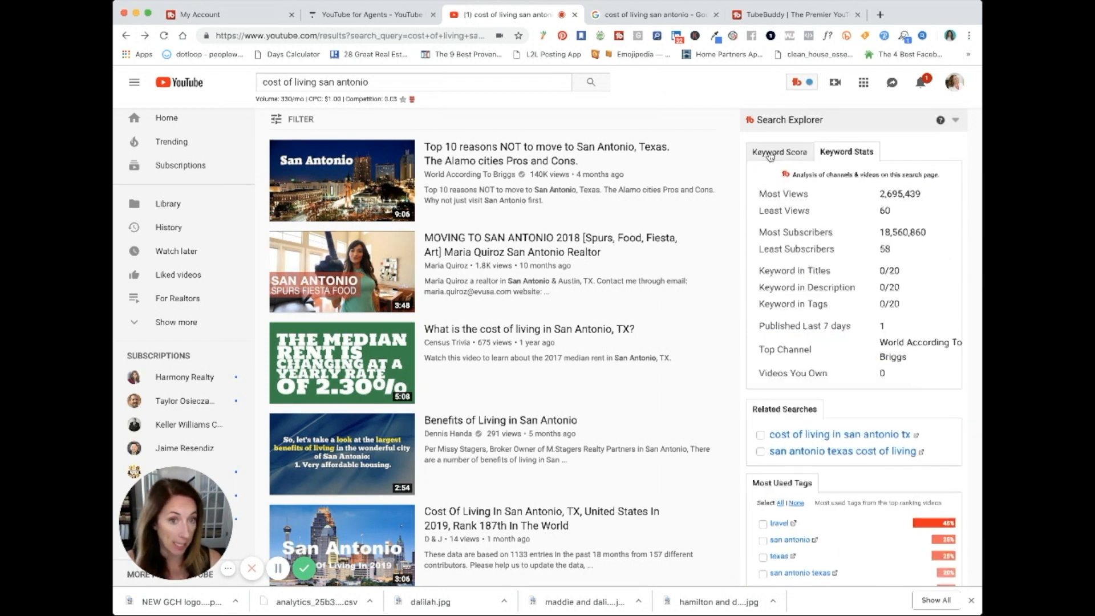
{"action": "left_click", "coordinate": [780, 152]}
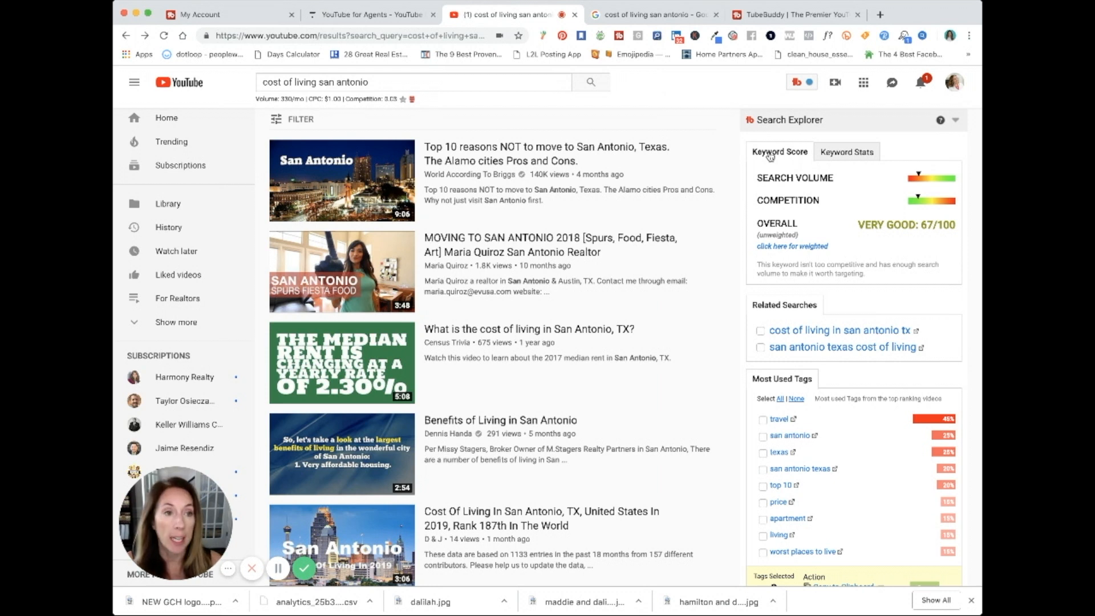